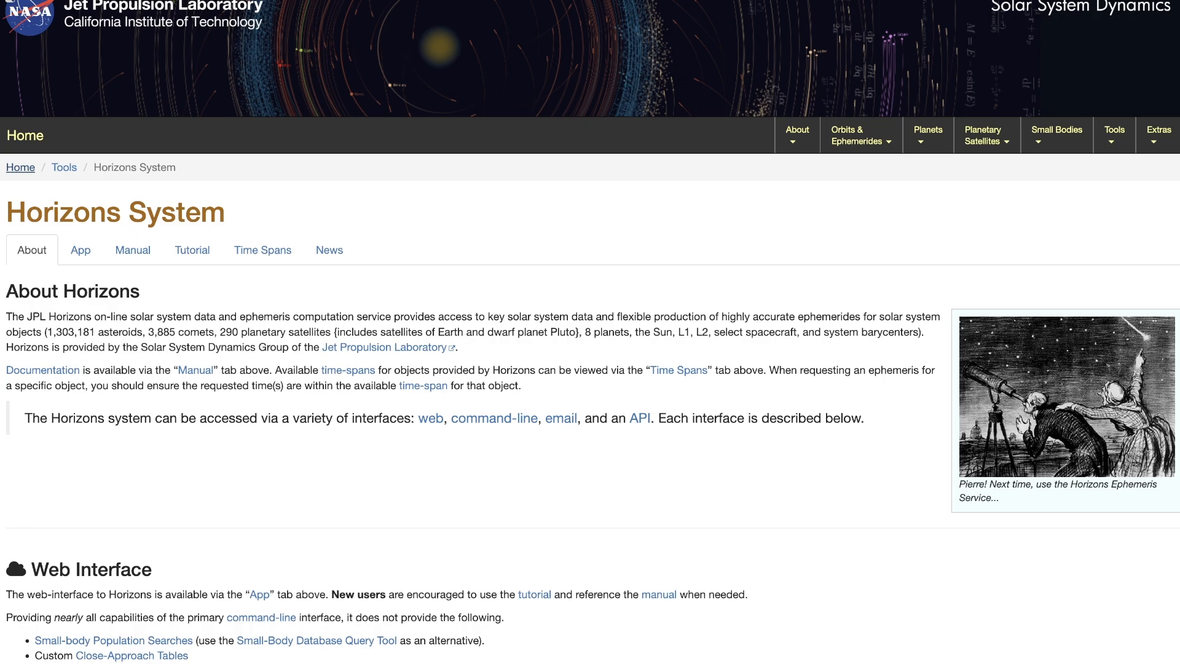
- Return from About Horizons to the Solar System Dynamics home page via the Home breadcrumb
left_click(24, 135)
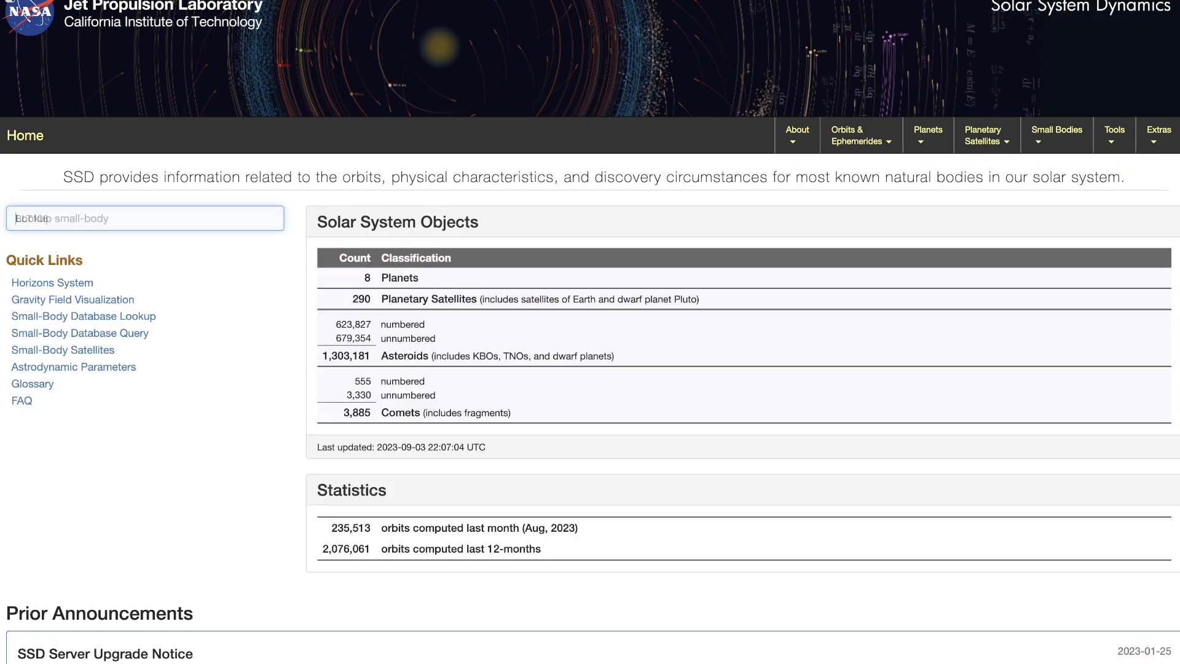
- Look up comet 'C/2023 P1' as the Horizons ephemeris target
type("C/")
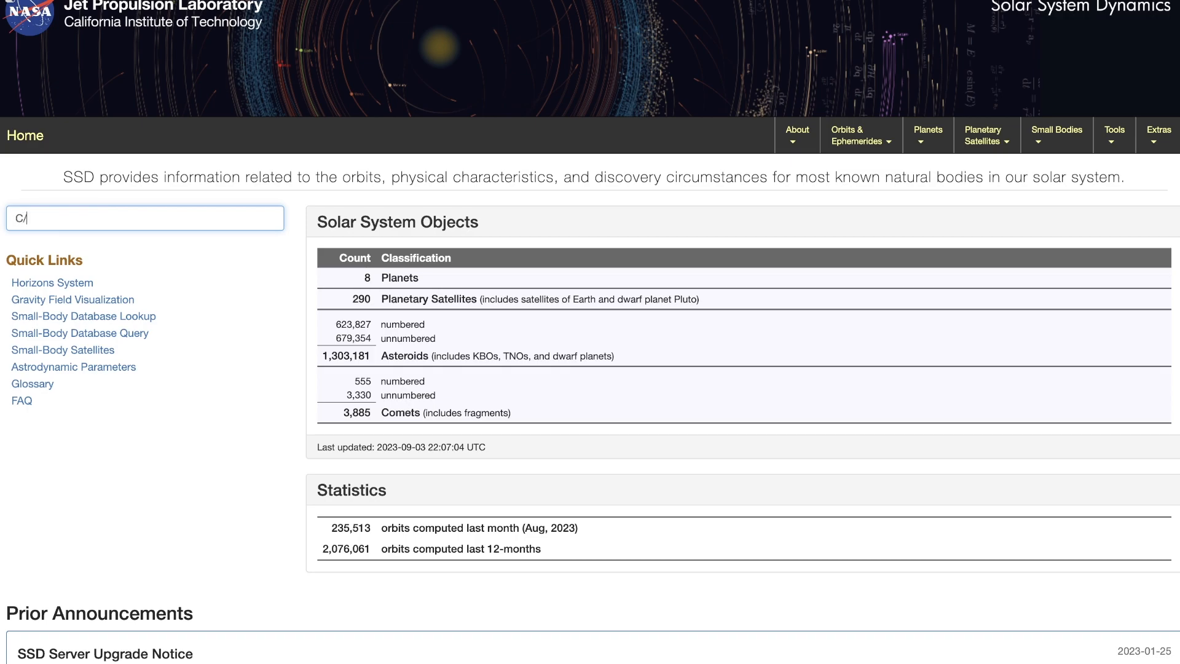
type("2023")
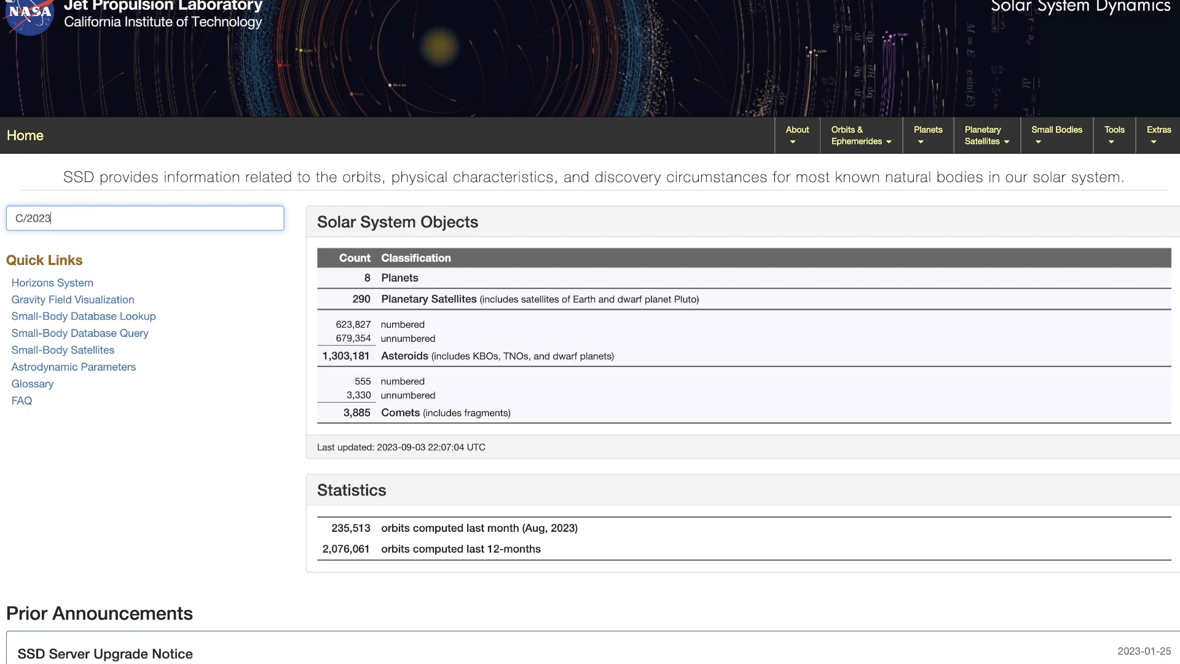
type("P1")
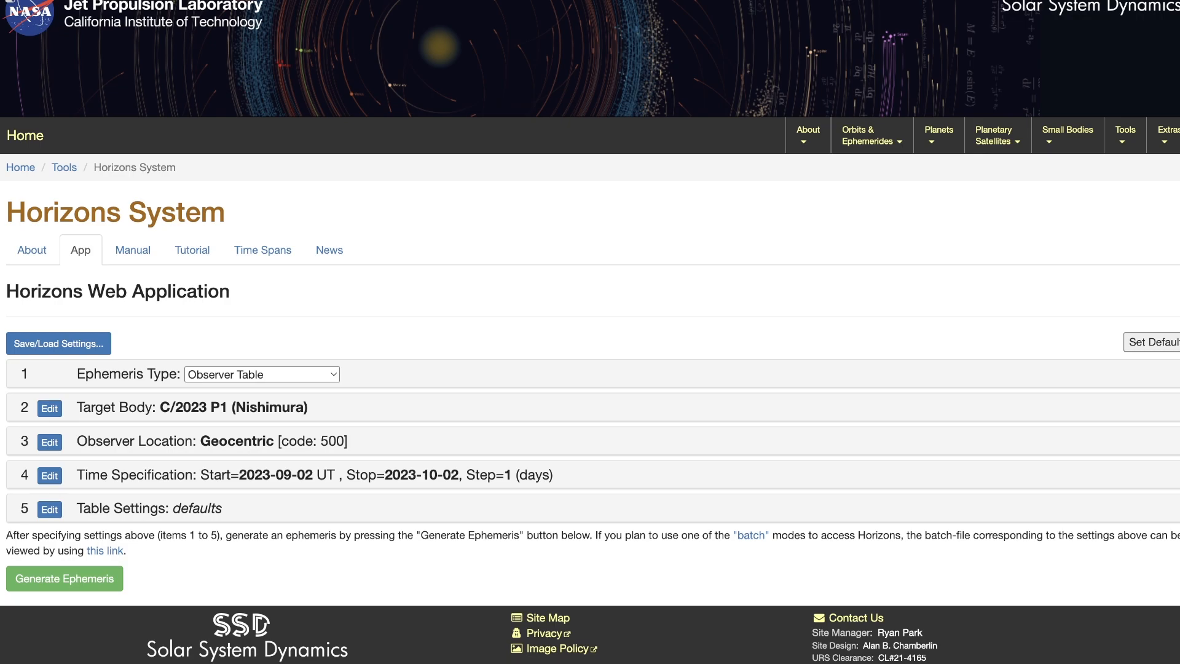
- Search for observatory code W24 to set Shamrock Banks Observatory as observer
left_click(48, 442)
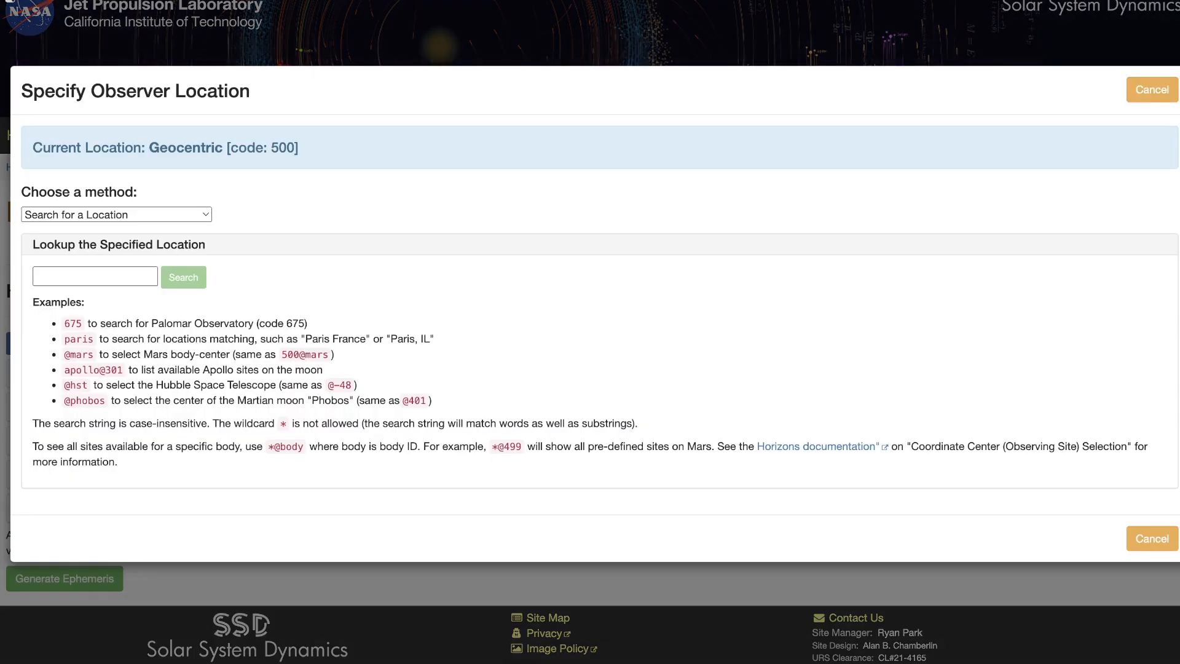
left_click(95, 276)
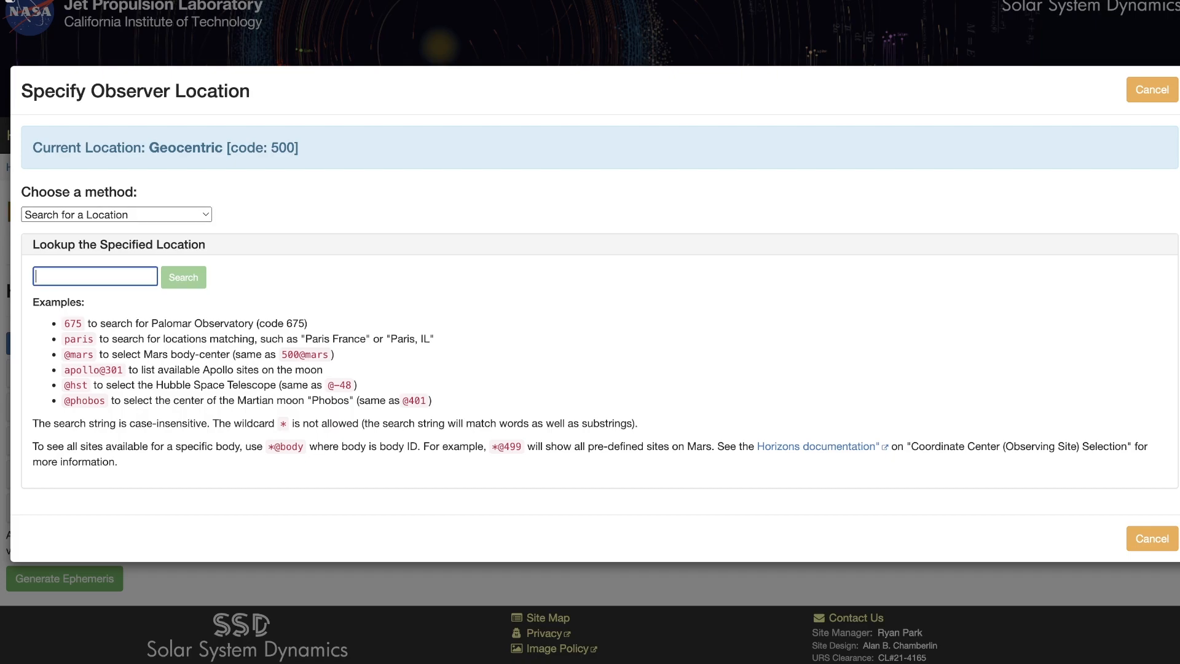
type("W24")
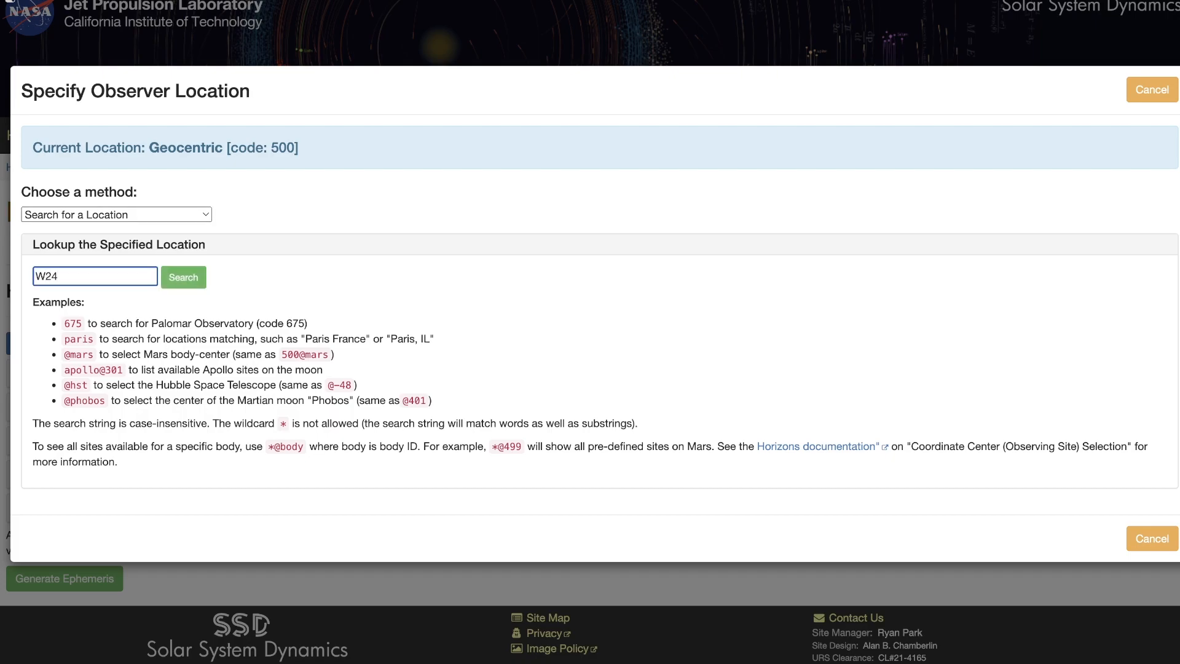
left_click(183, 277)
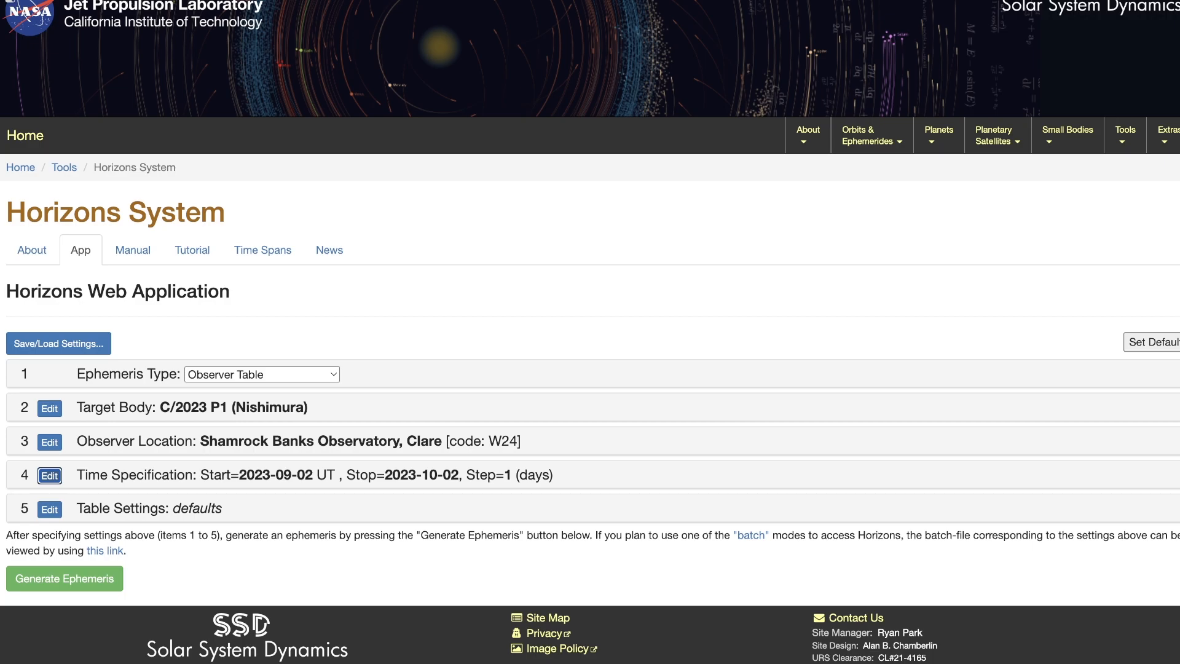
- Generate the C/2023 P1 ephemeris from W24 and scroll through the hourly results
left_click(64, 578)
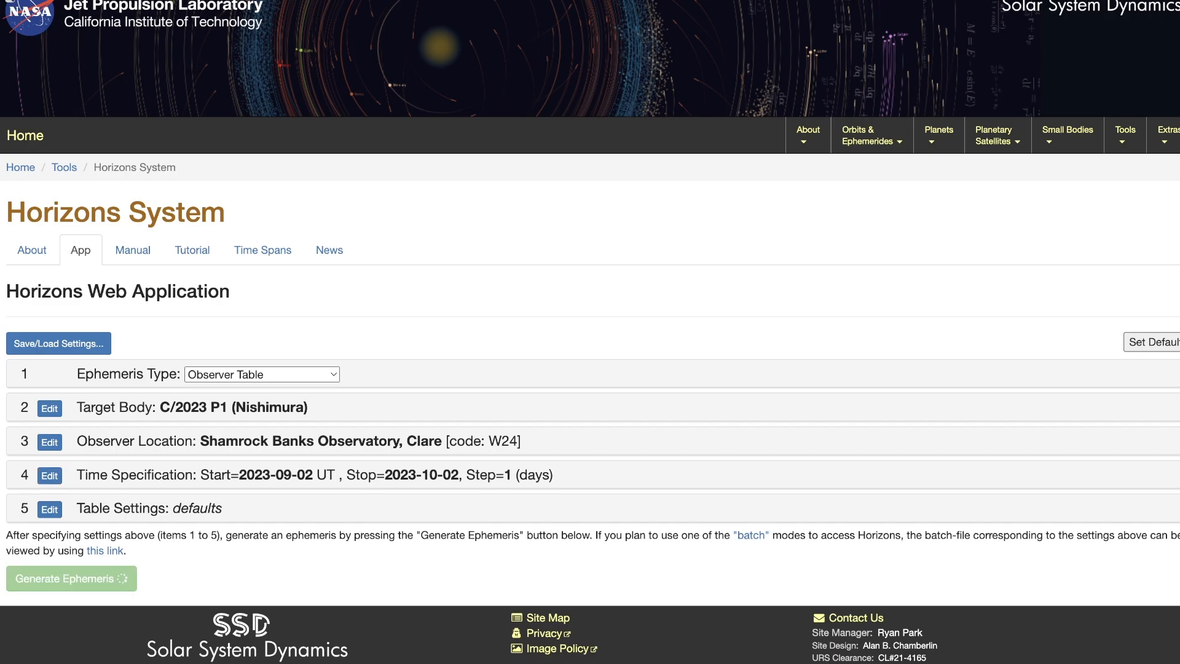
left_click(70, 578)
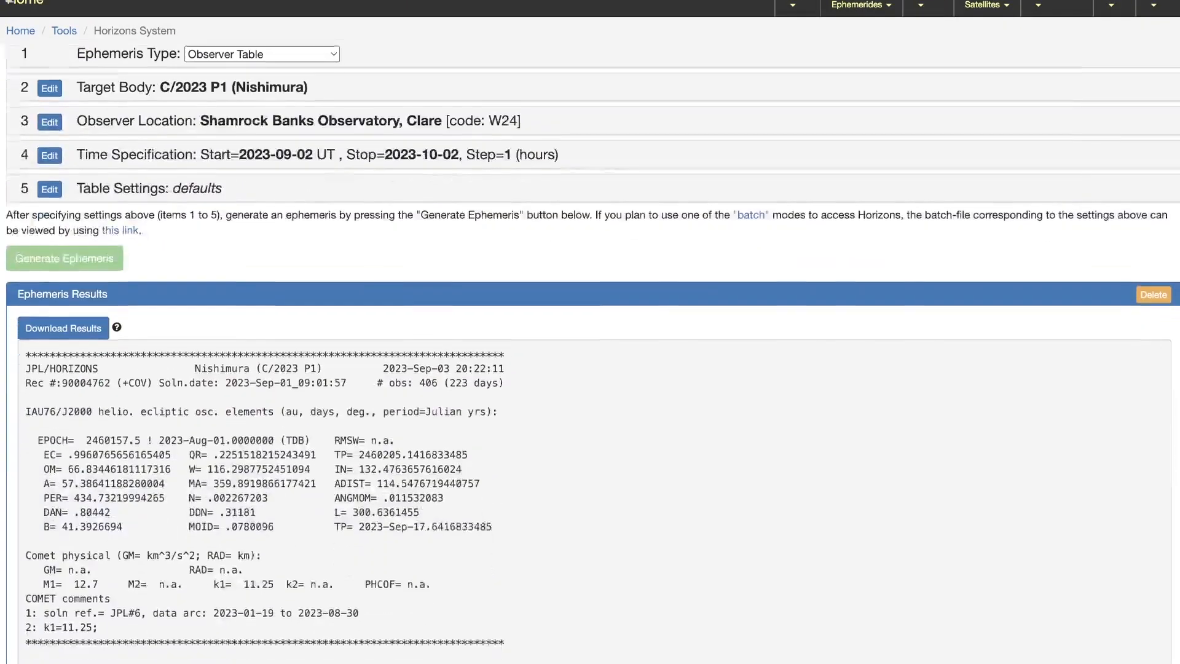
scroll("down", 3)
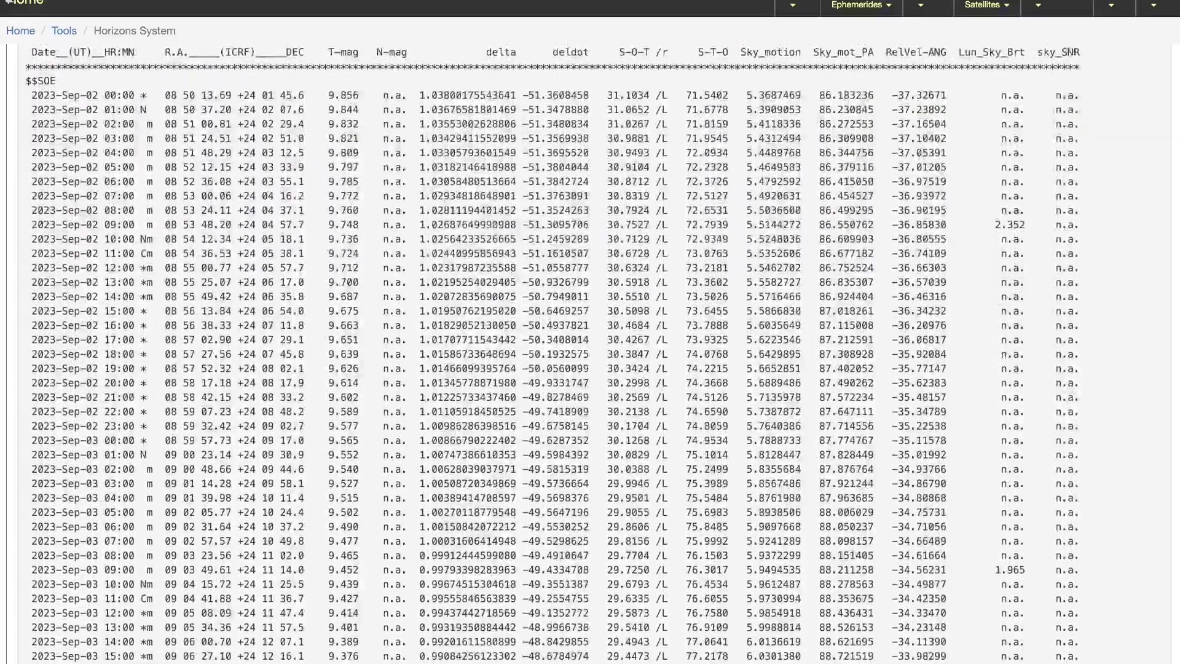
scroll("down", 3)
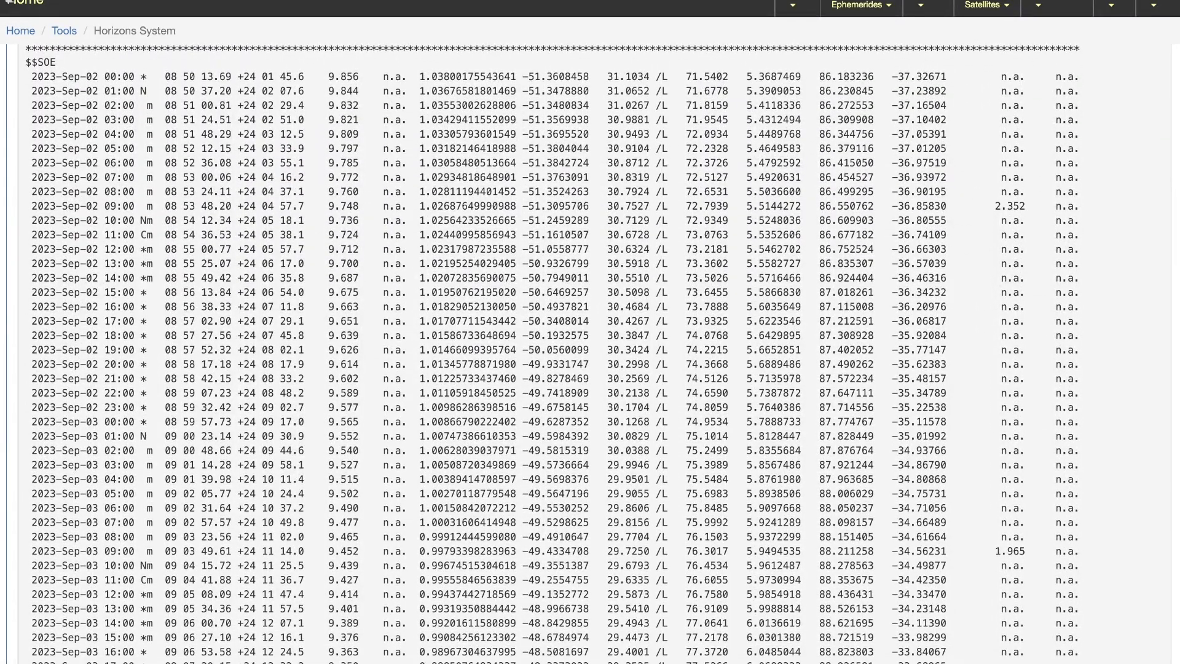